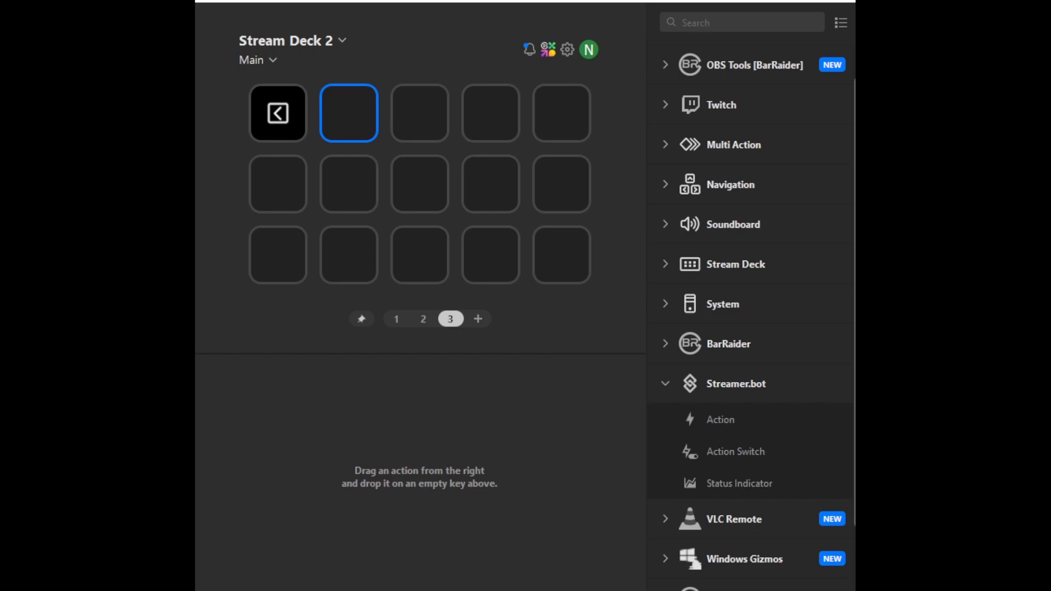
mouse_move(697, 480)
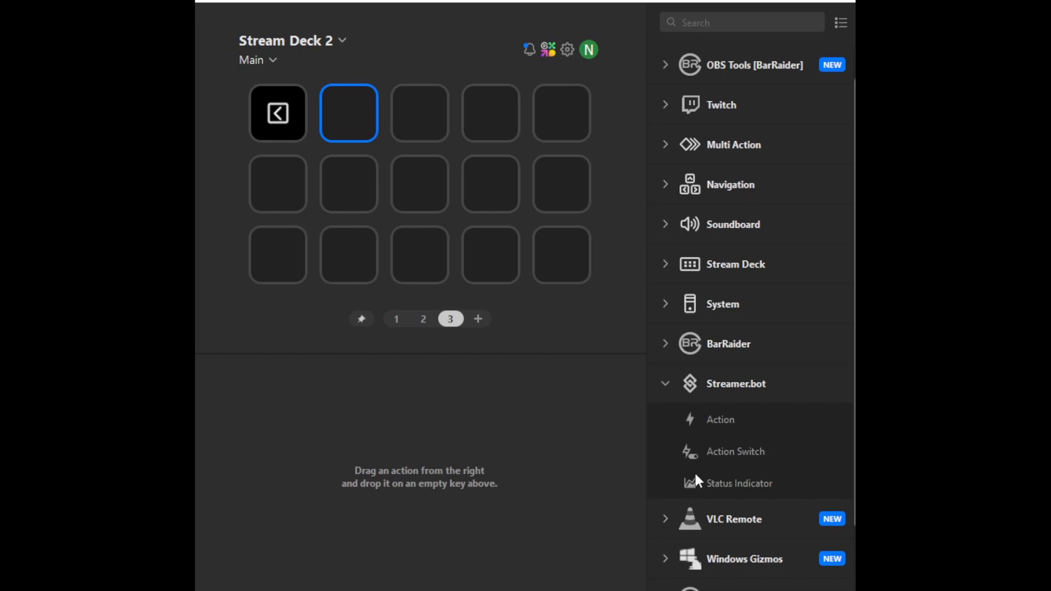
mouse_move(741, 398)
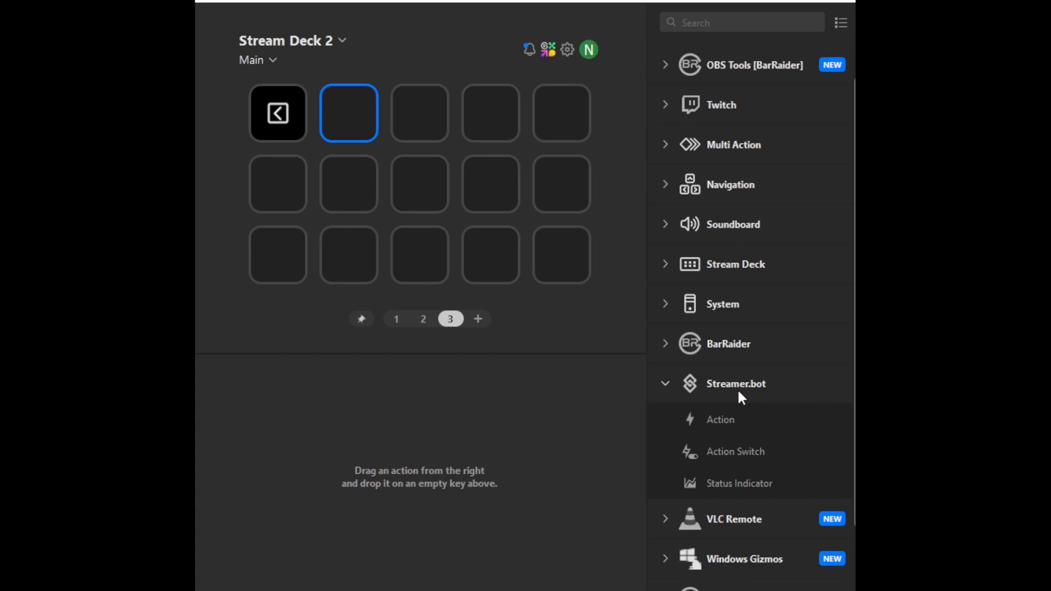
mouse_move(741, 391)
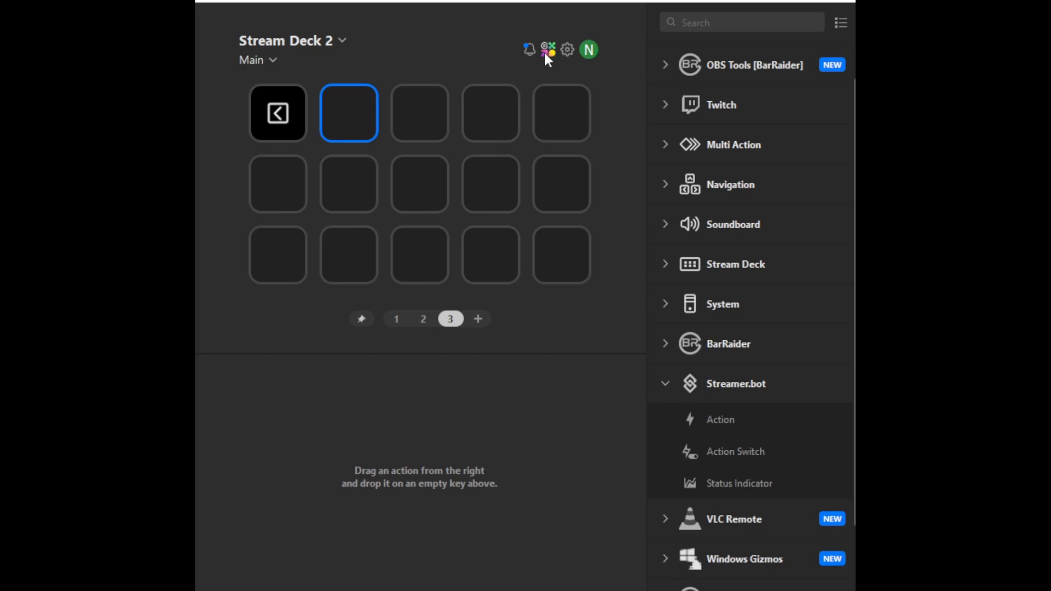
mouse_move(548, 57)
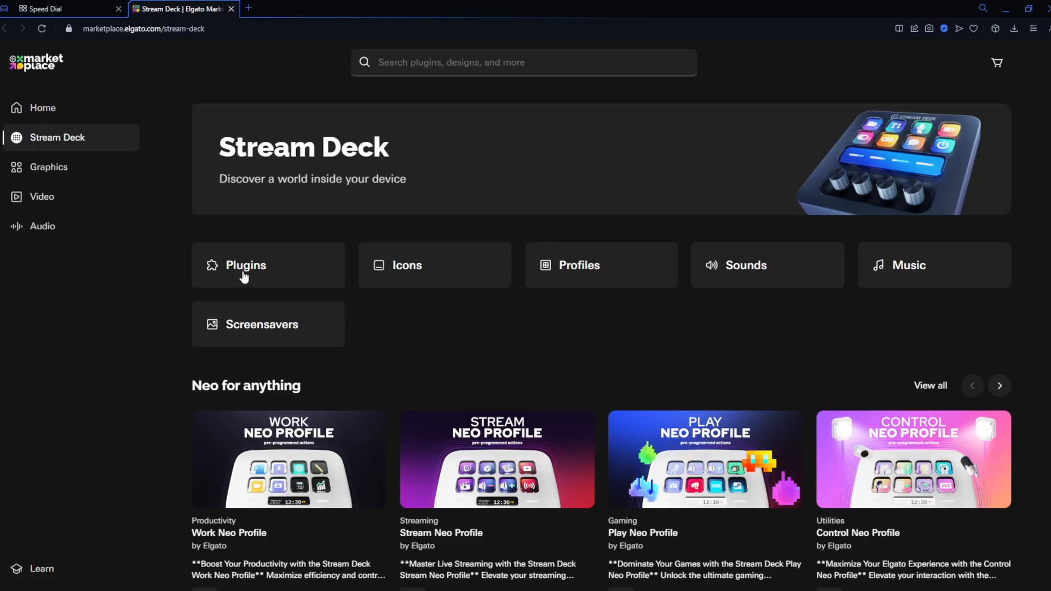
Search the marketplace for 'Streamer', choose the Streamer.Bot plugin and send it to Stream Deck
click(245, 265)
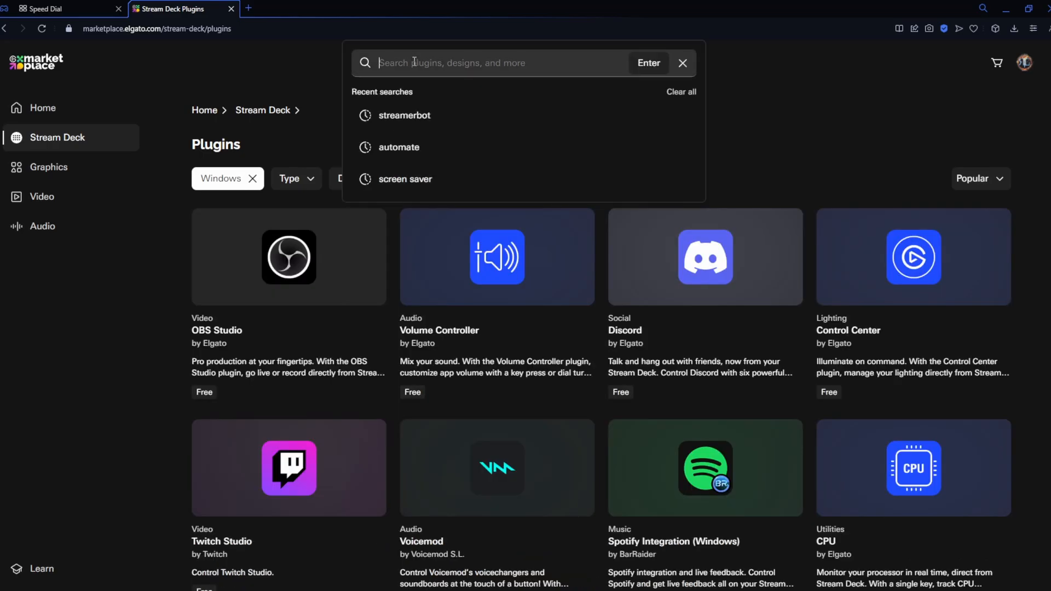
text(Streamerbot)
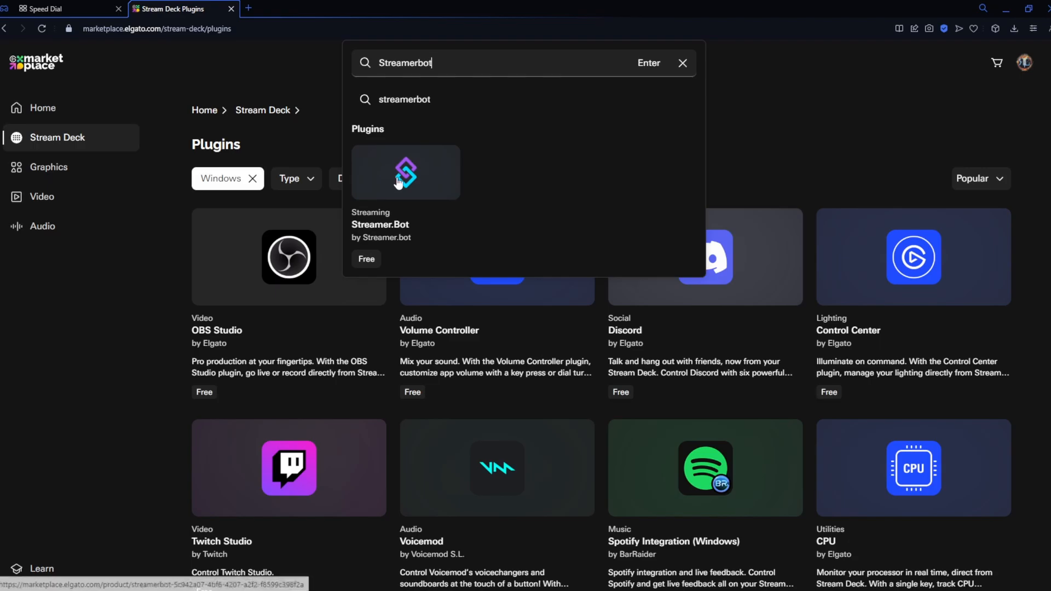
click(405, 172)
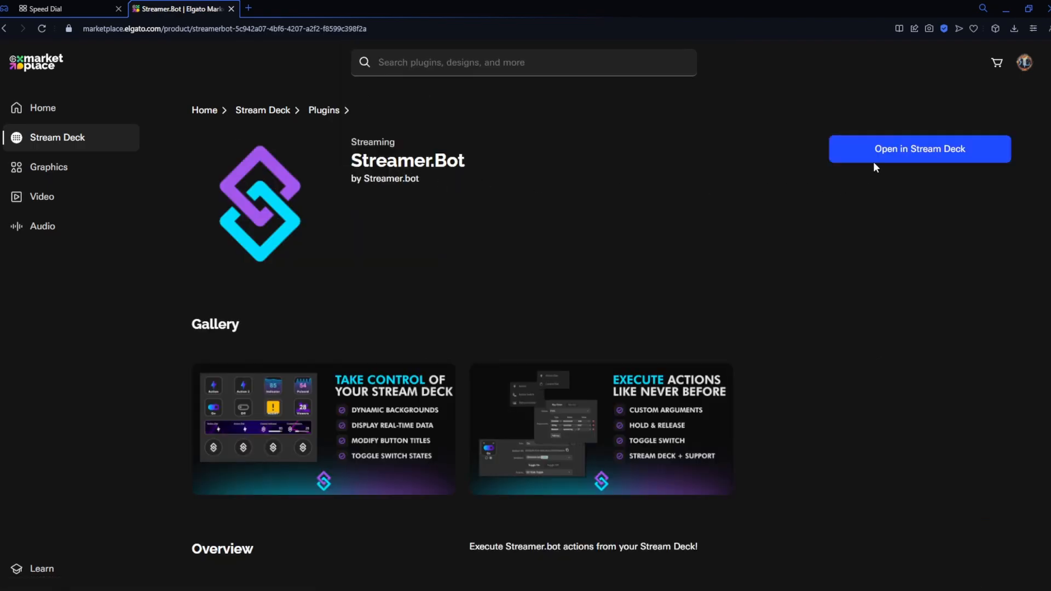
click(920, 149)
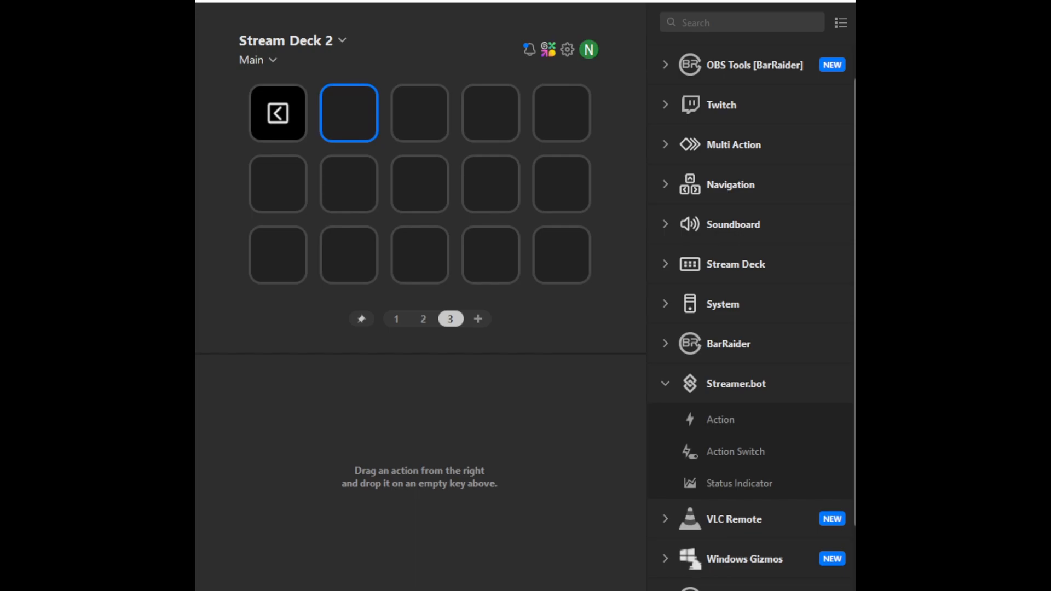
mouse_move(665, 386)
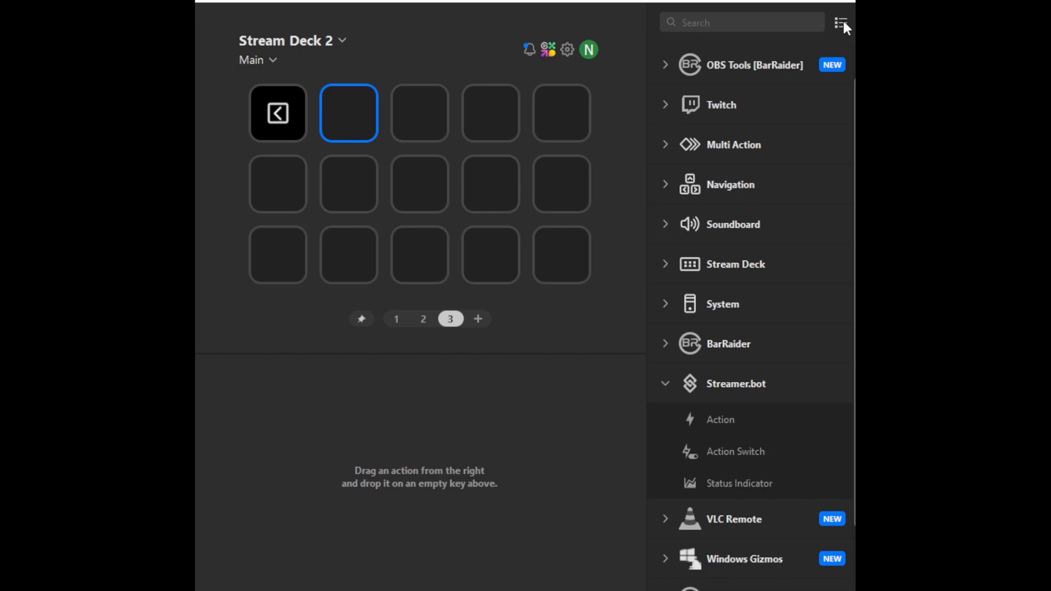
Tick the Streamer.bot checkbox in the actions-list editor so its Action, Action Switch and Status Indicator appear
click(842, 23)
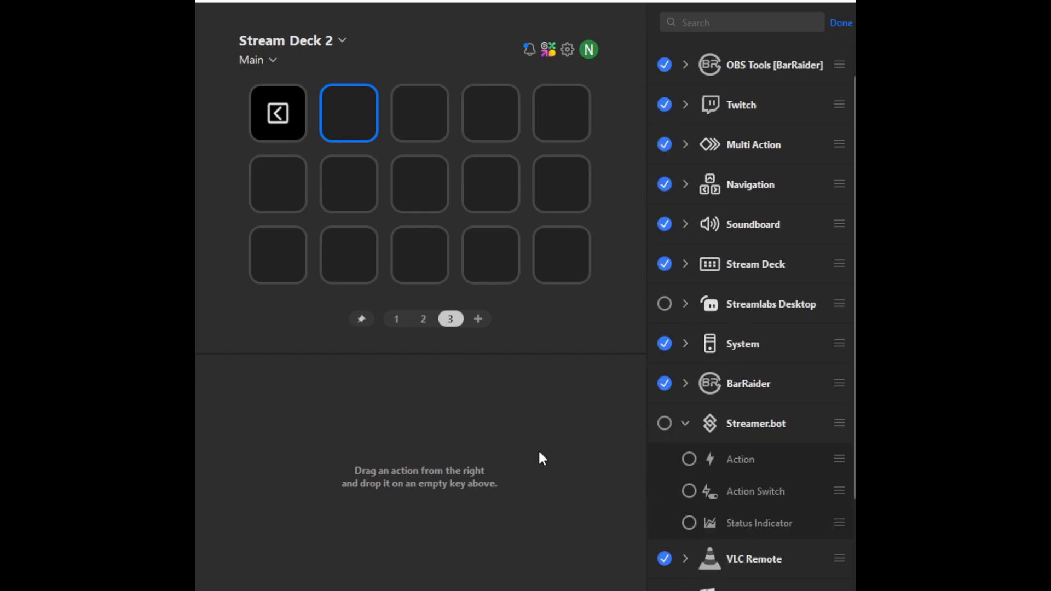
click(664, 423)
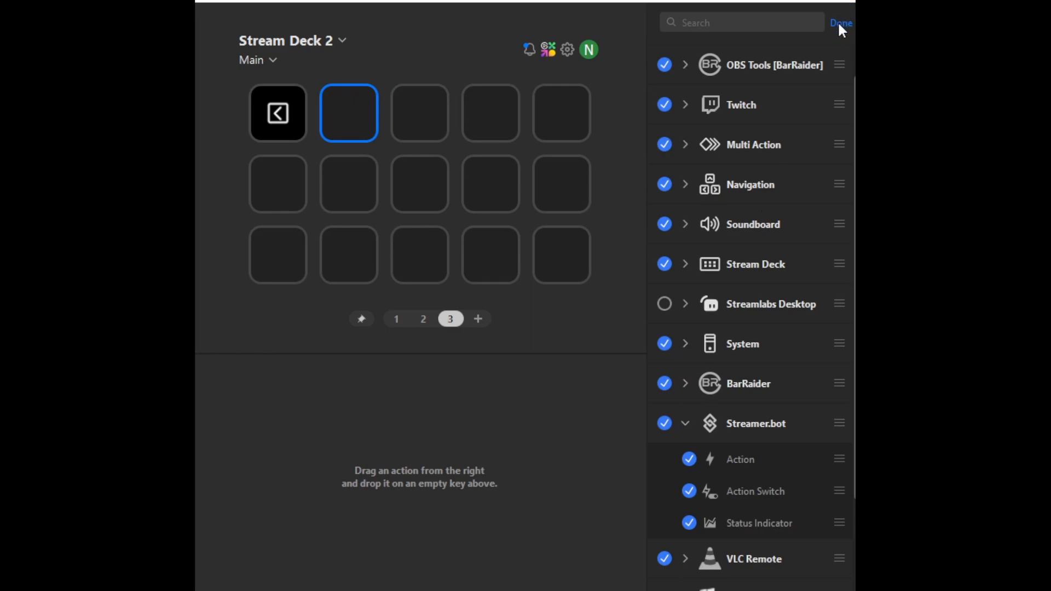
click(841, 22)
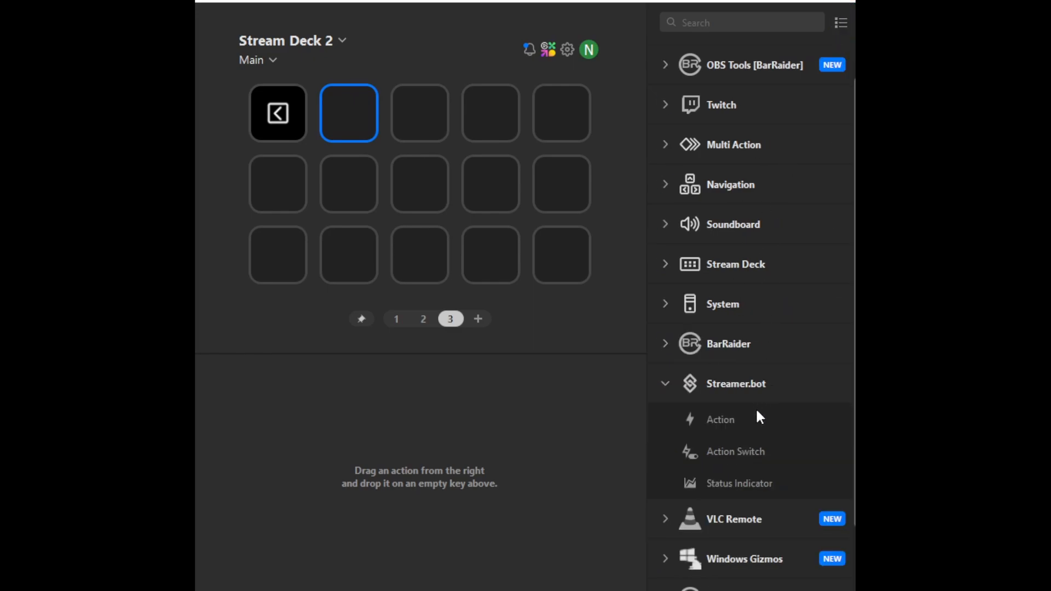
mouse_move(721, 419)
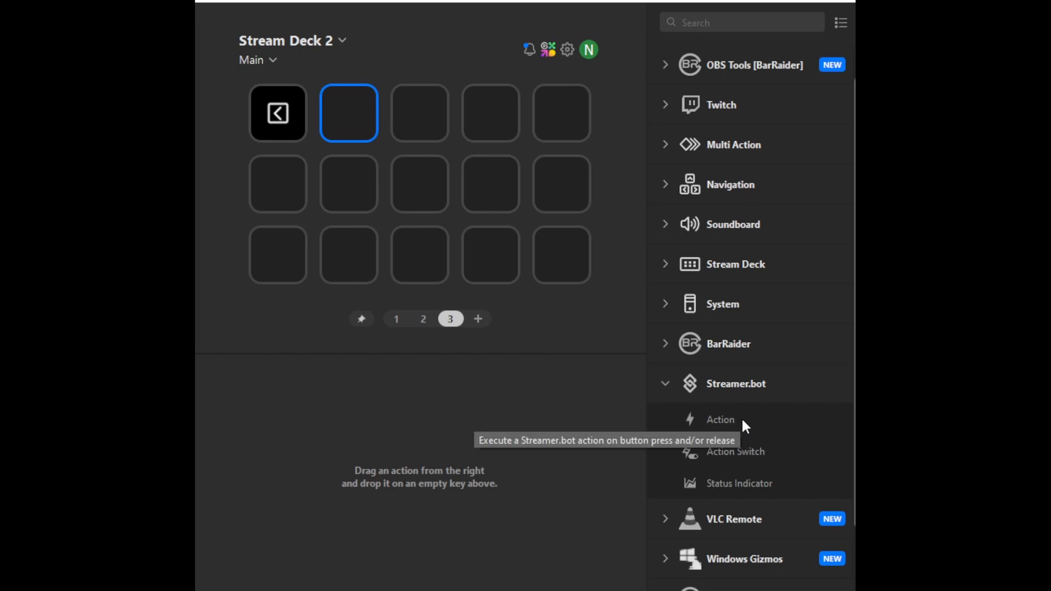
mouse_move(362, 128)
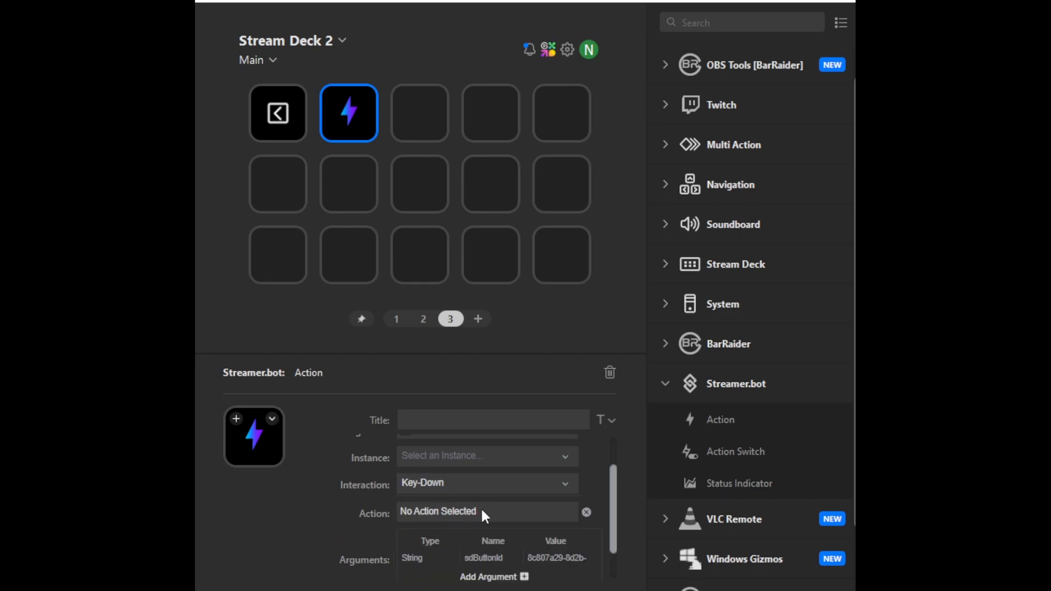
Place a Streamer.bot Action on the second key and check its still-empty Action field
double_click(457, 511)
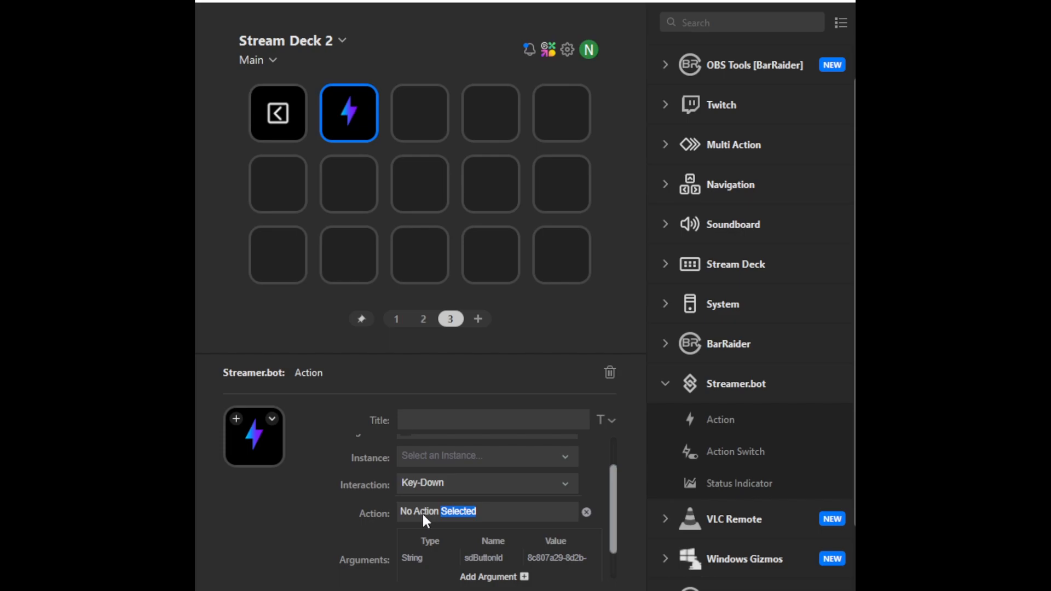
mouse_move(449, 496)
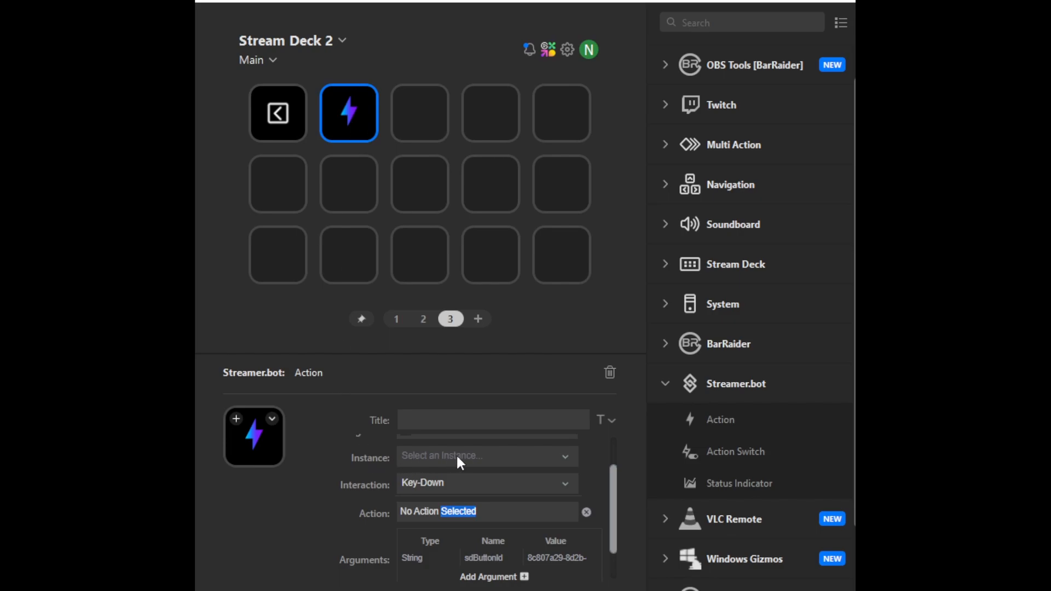
mouse_move(465, 462)
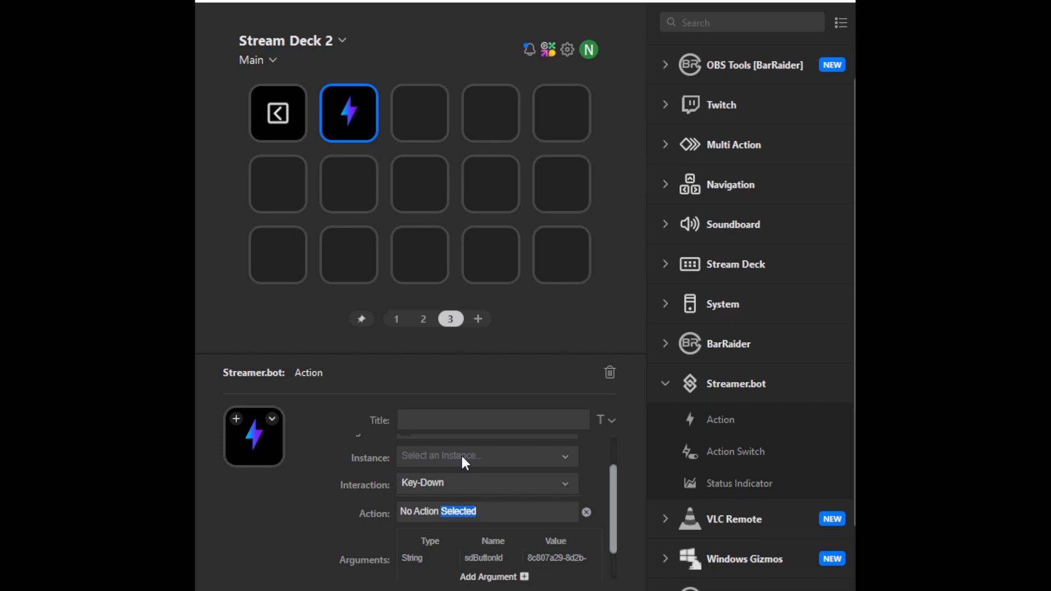
mouse_move(522, 457)
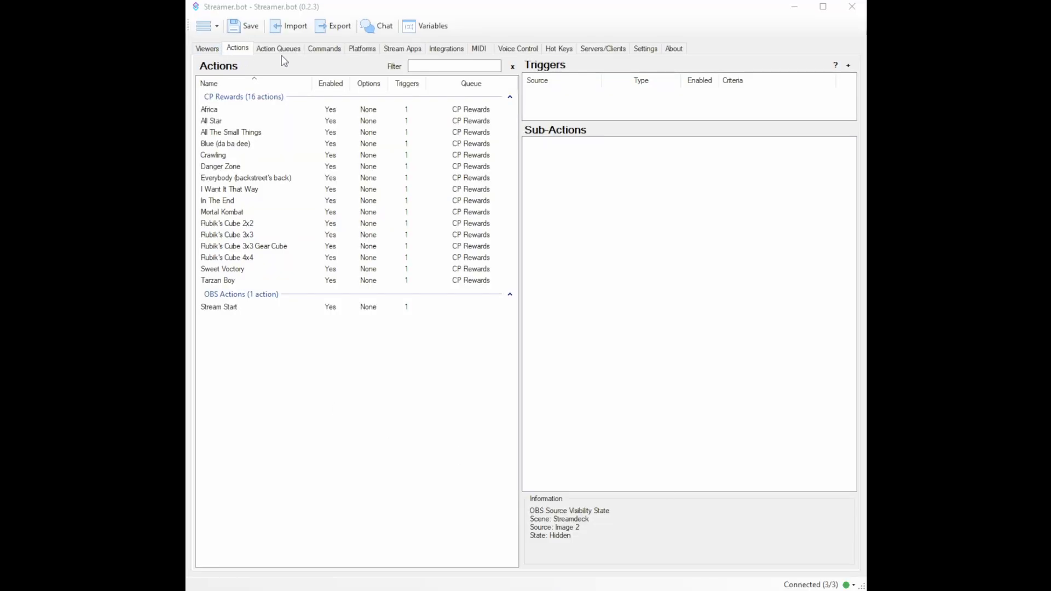
Show the Integrations > Elgato > Stream Deck server settings with Auto Start, address 127.0.0.1 and port 8059
click(445, 49)
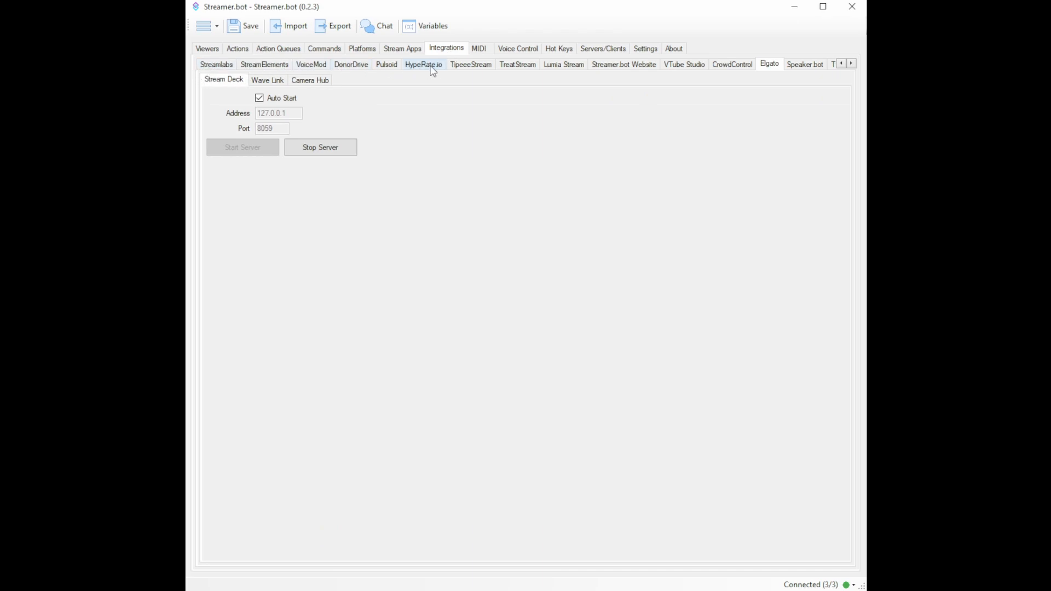
mouse_move(660, 107)
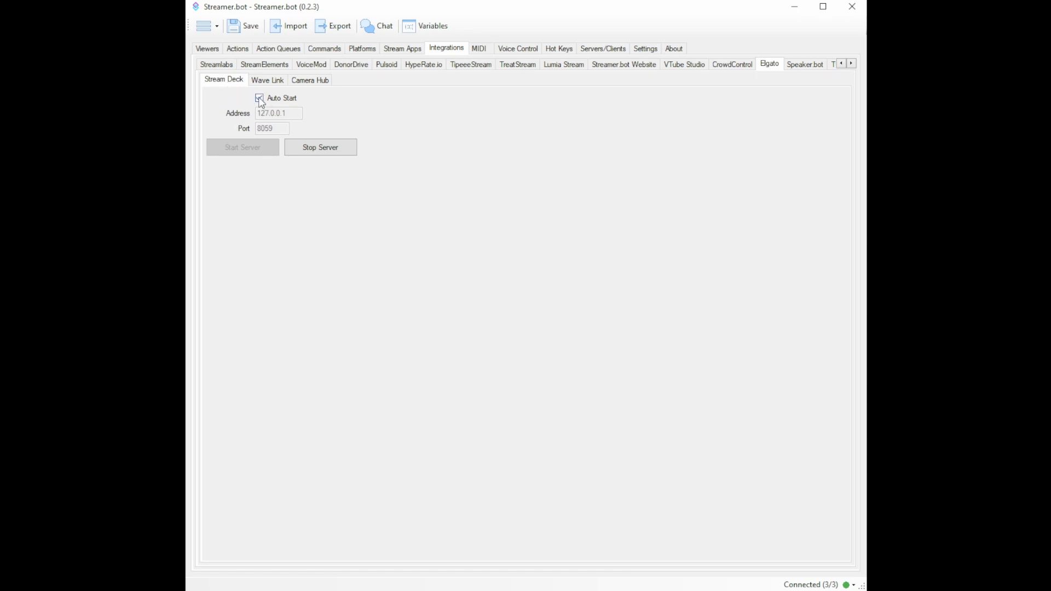
click(260, 98)
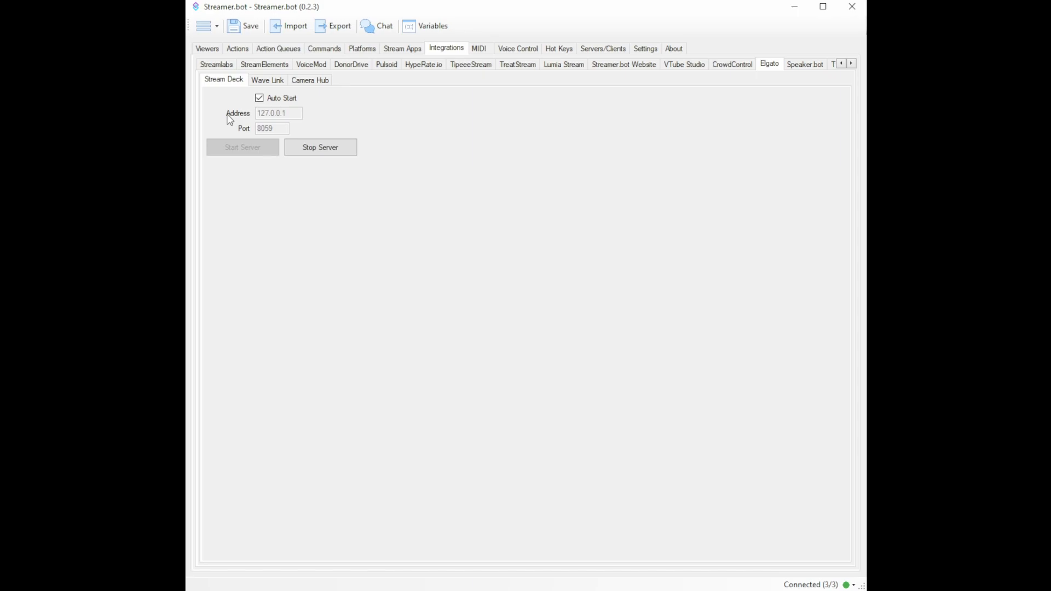
mouse_move(268, 120)
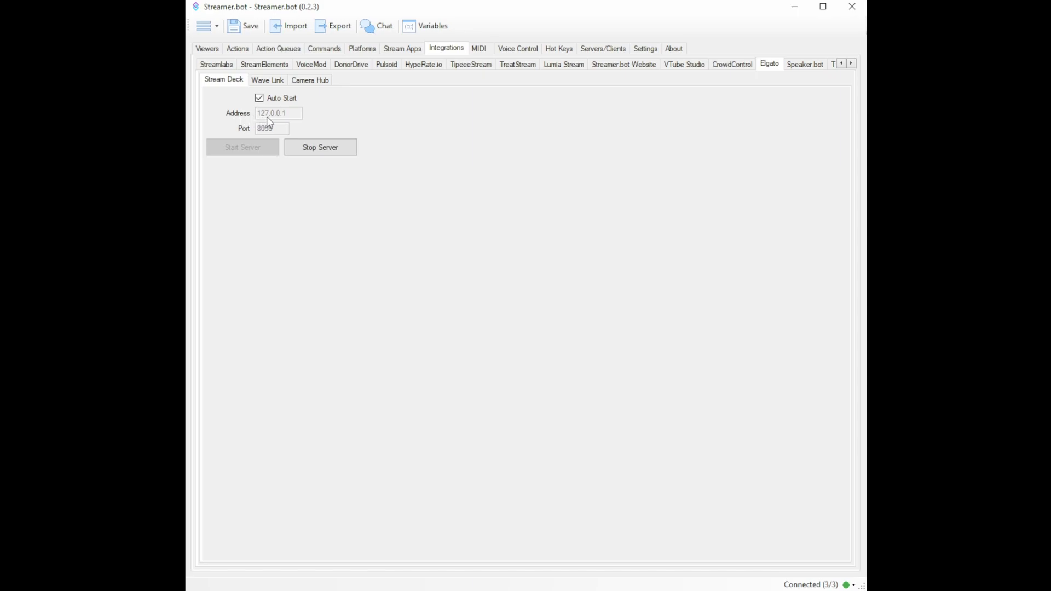
mouse_move(289, 123)
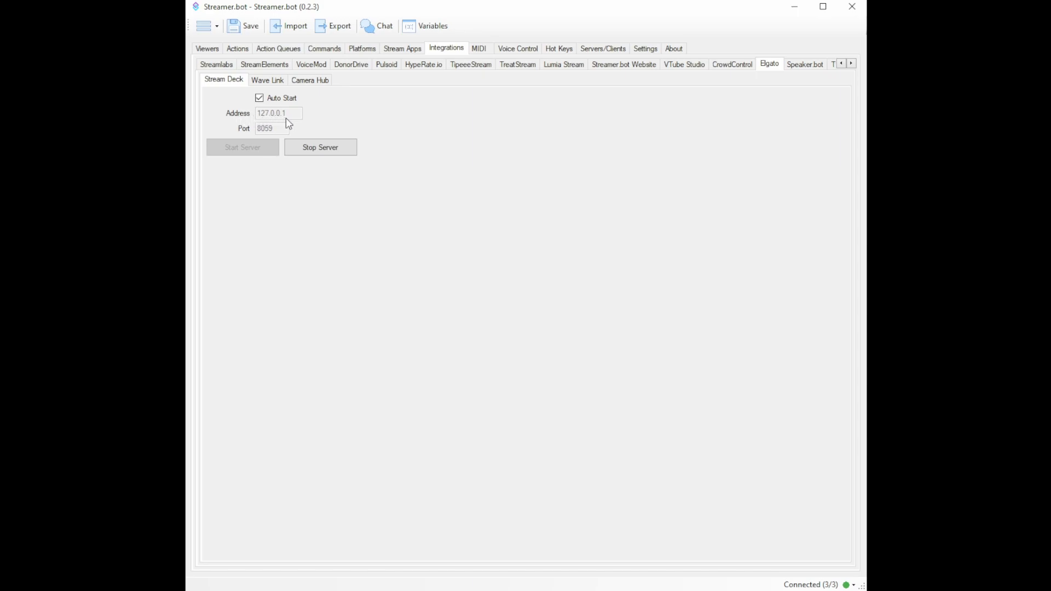
mouse_move(270, 137)
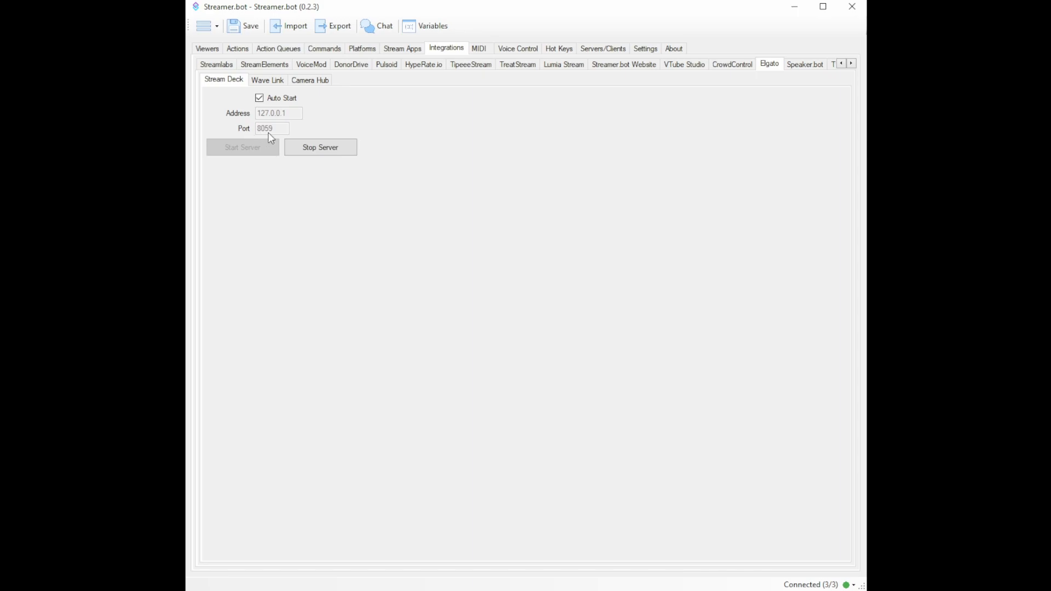
mouse_move(270, 137)
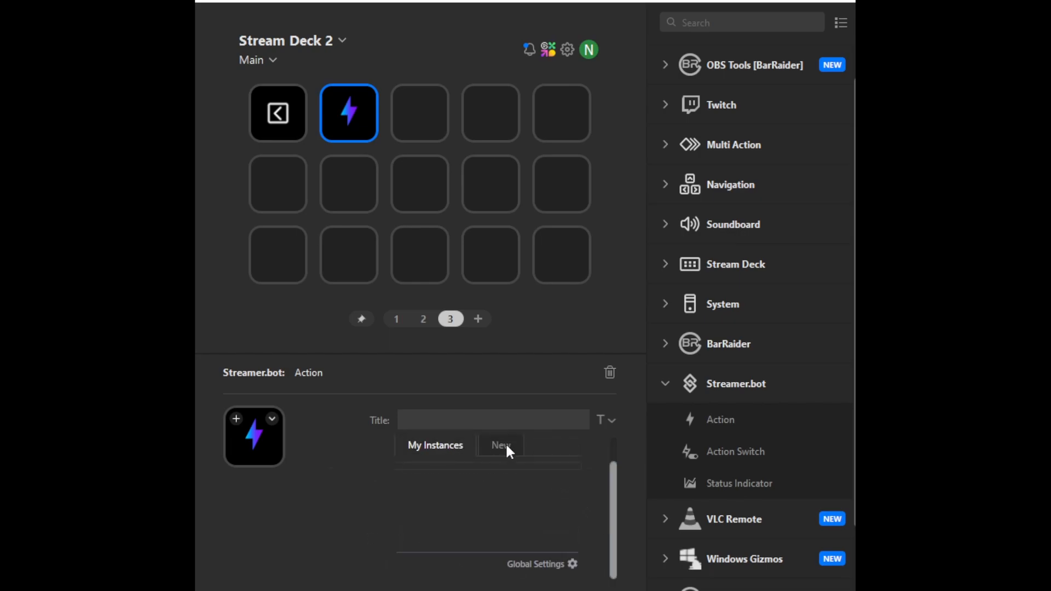
Add a new Streamer.bot instance at host 127.0.0.1 port 8059 and save it so the key shows Online
click(500, 446)
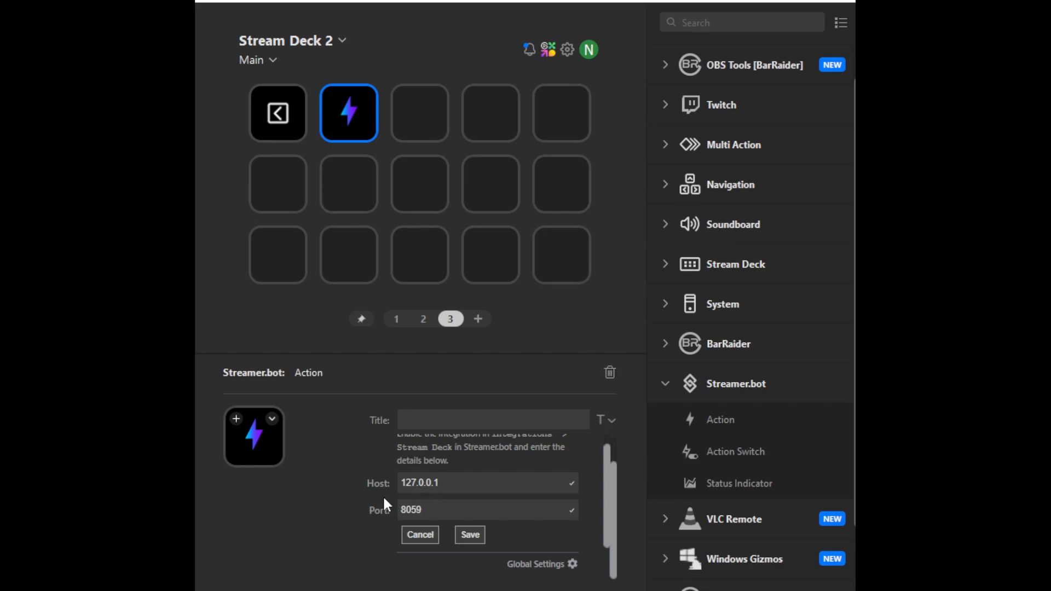
mouse_move(391, 523)
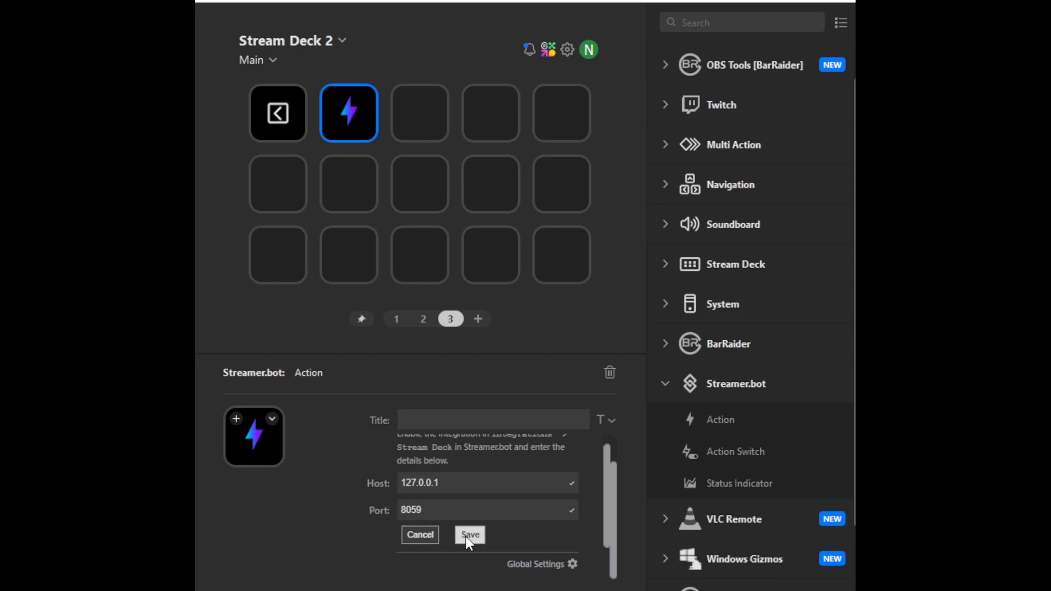
click(470, 535)
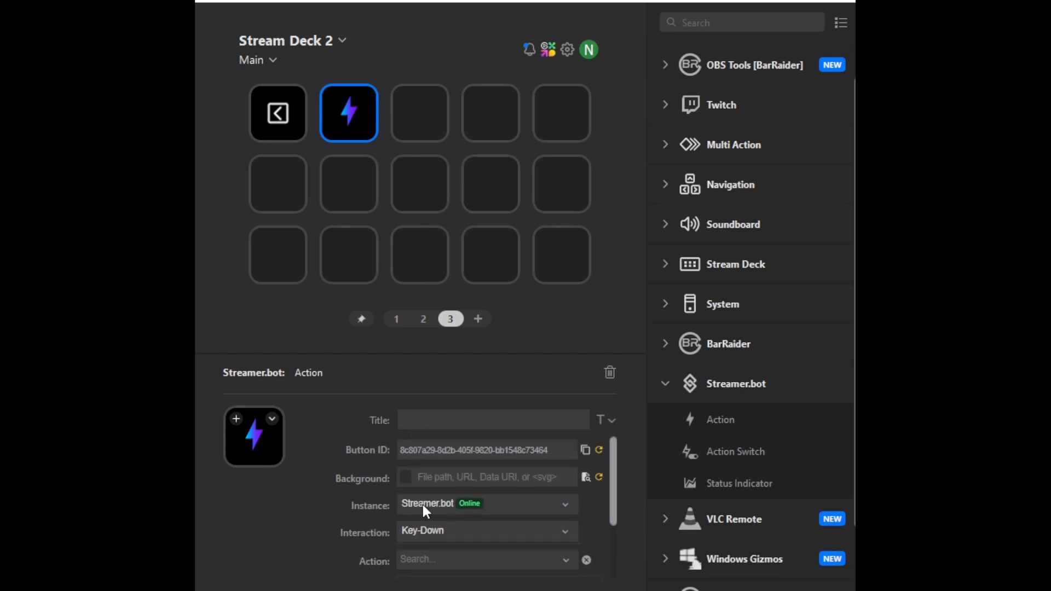
scroll(down, 3)
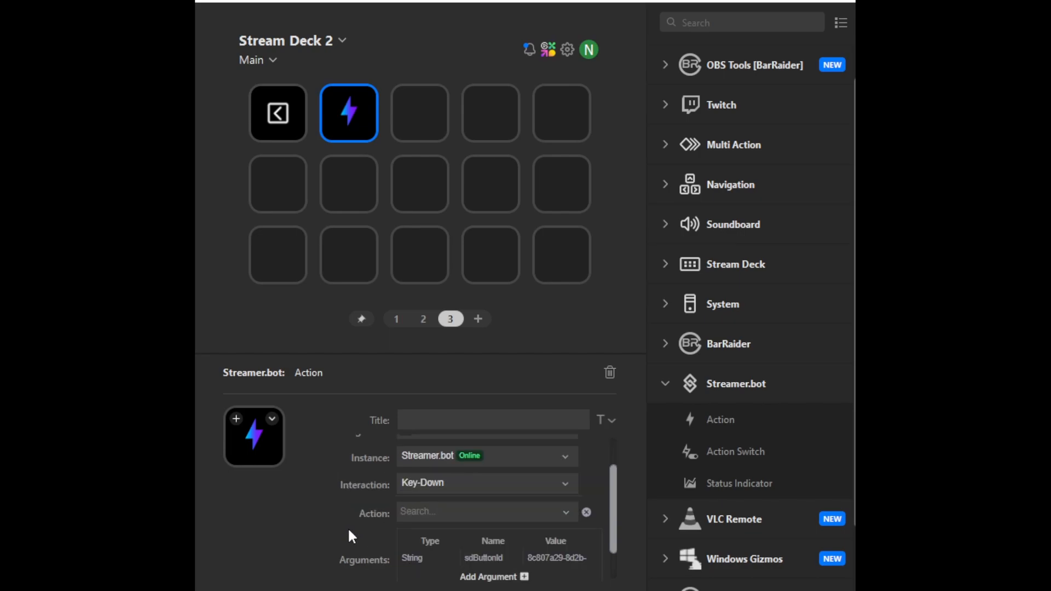
click(483, 511)
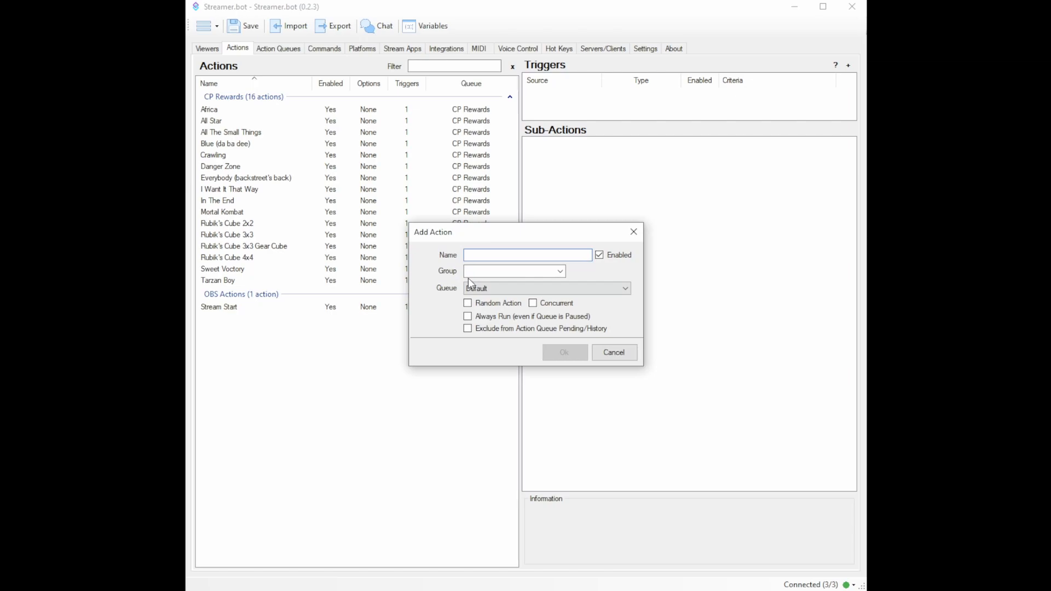
Create an action named Logo with an OBS Set Source Visibility sub-action showing Image 2 in the Streamdeck scene
text(Logo)
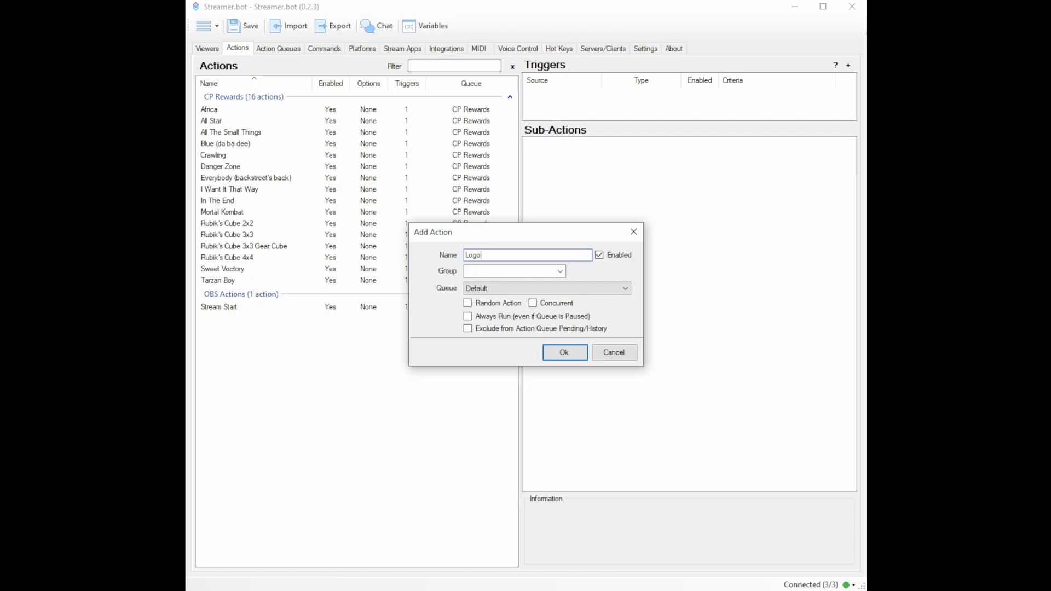
click(564, 353)
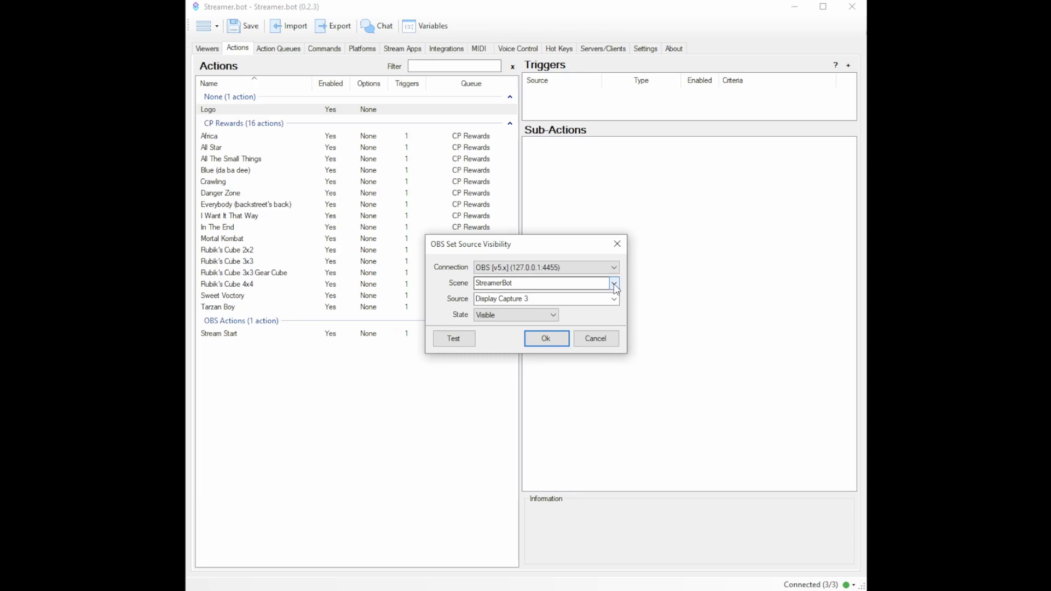
click(613, 283)
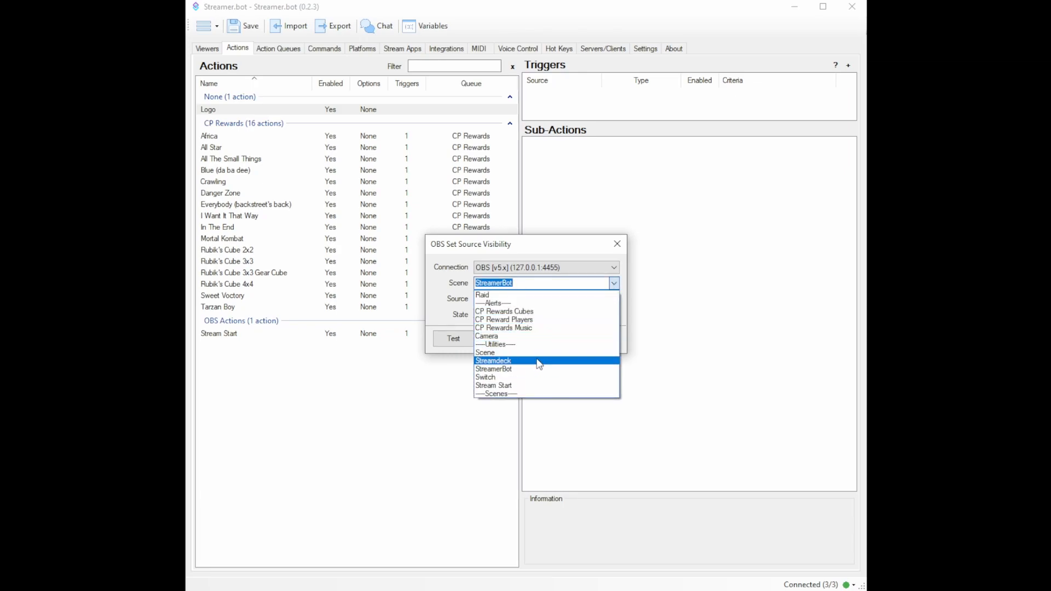
click(493, 361)
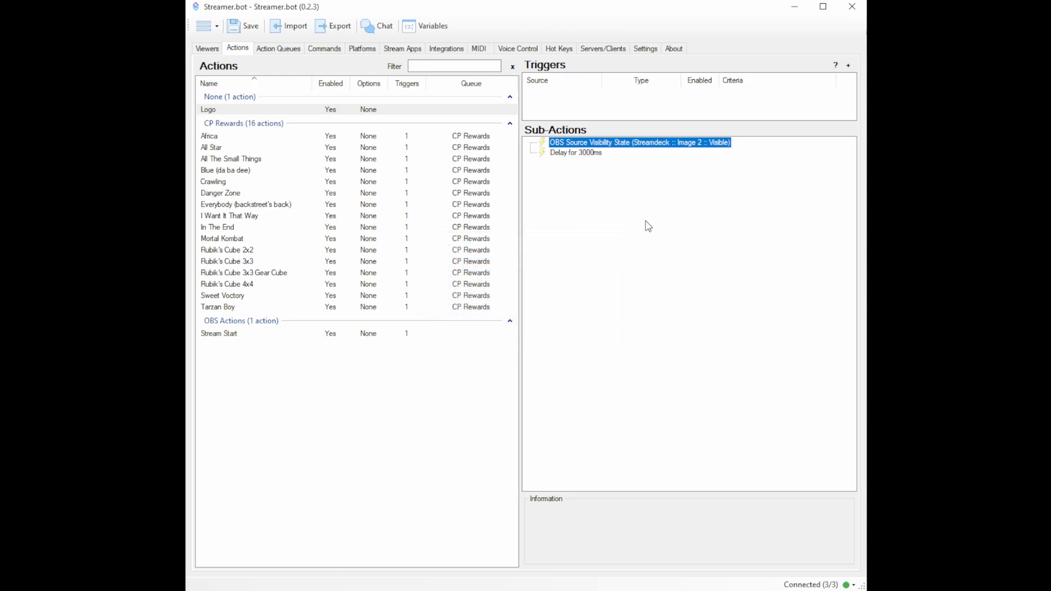
Add a 3000 ms delay and a second Set Source Visibility sub-action setting Image 2 to Hidden
right_click(640, 142)
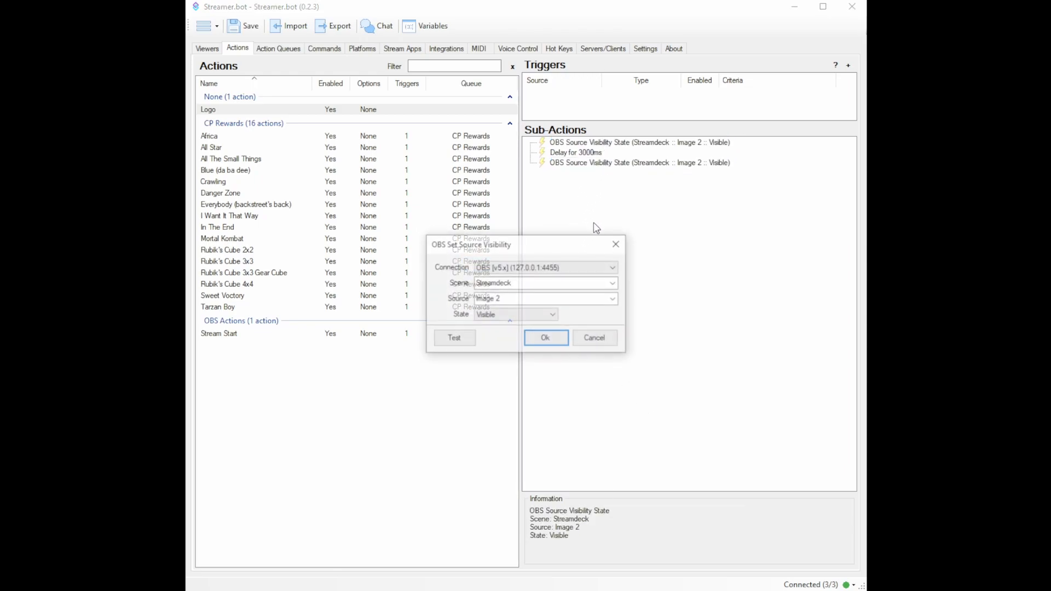
click(515, 316)
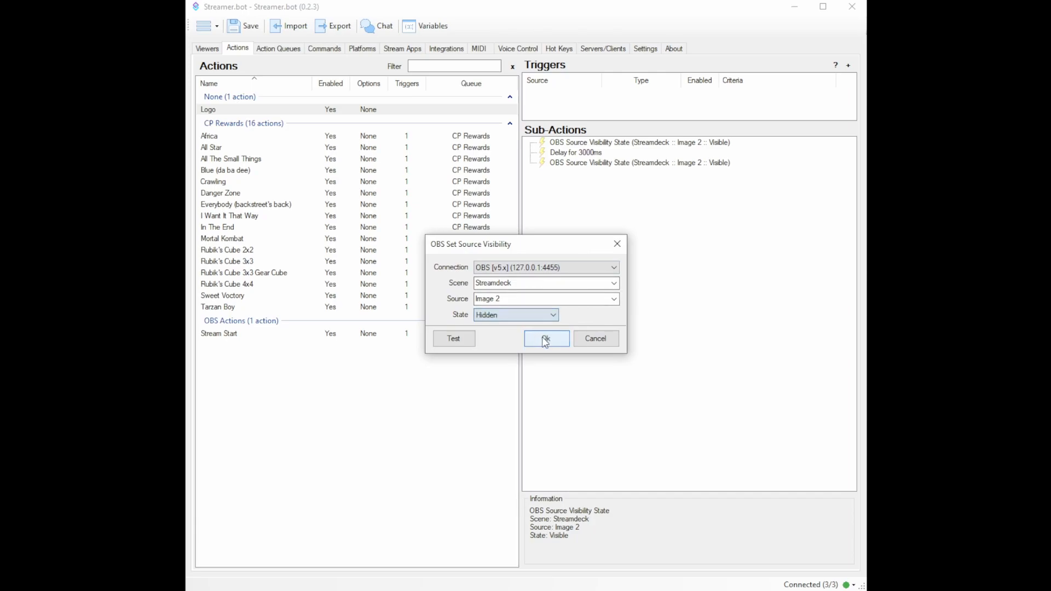
click(546, 338)
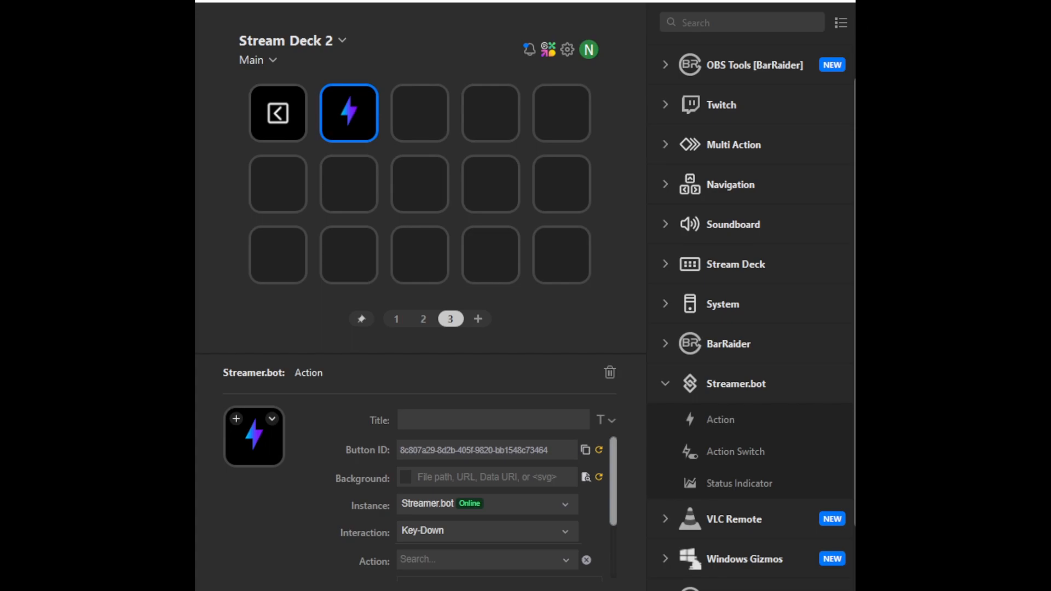
mouse_move(431, 537)
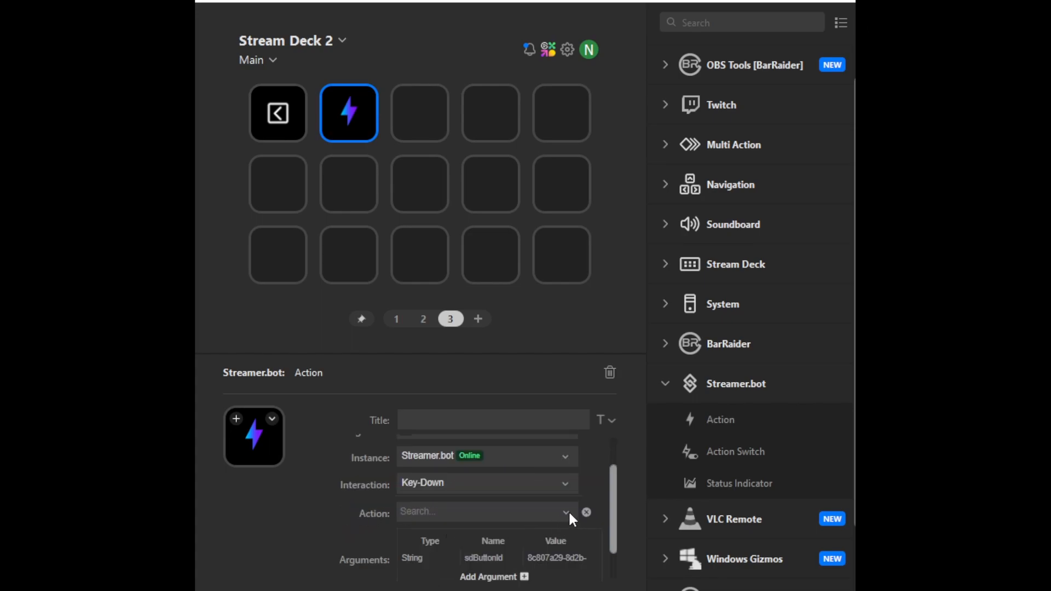
Search 'Logo' in the key's Action field and select the Logo action so the key runs it
text(Logo)
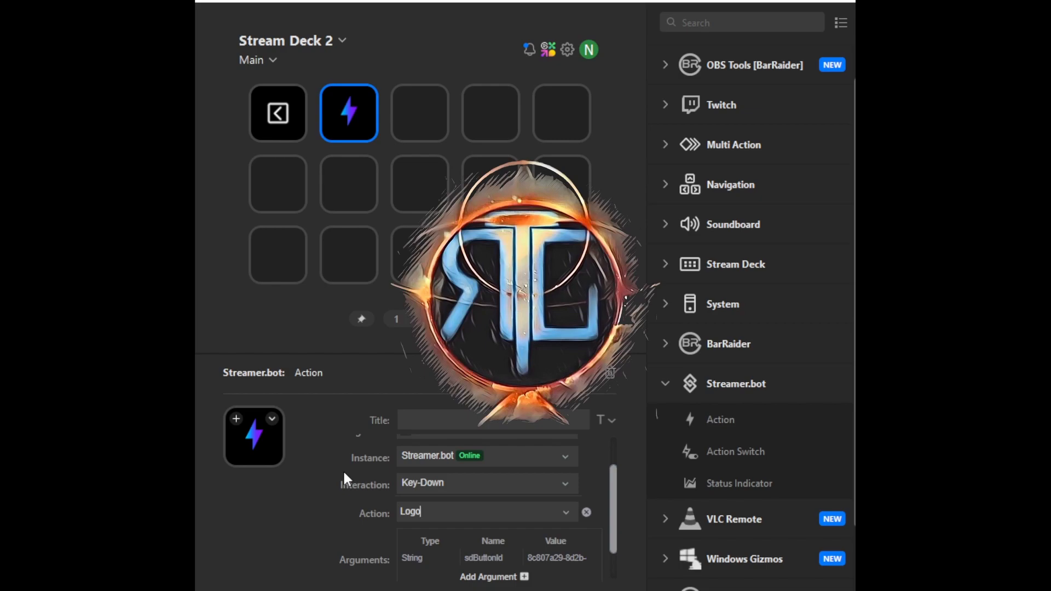
click(478, 319)
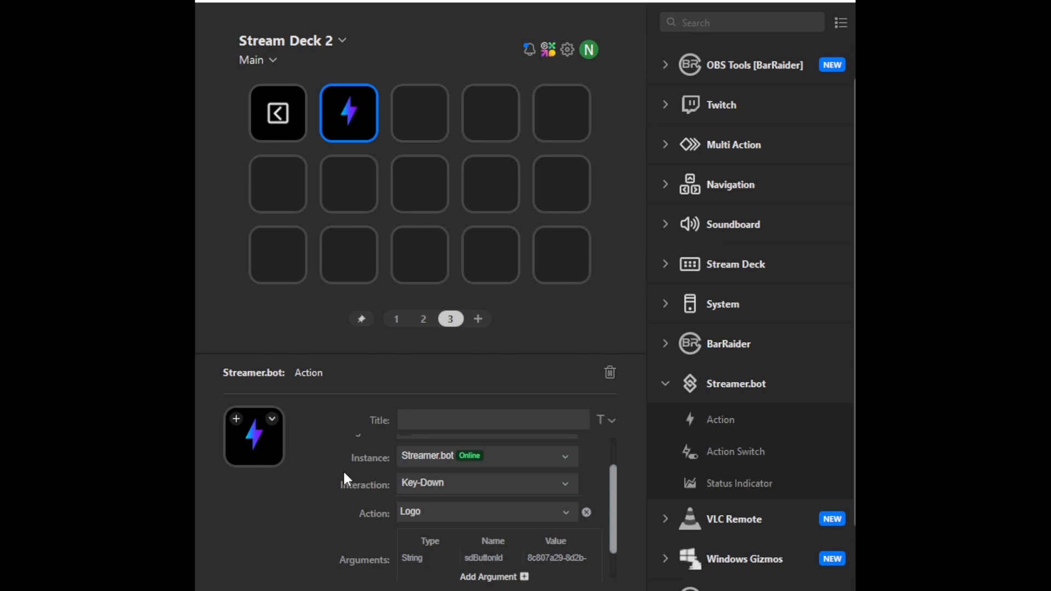
click(483, 511)
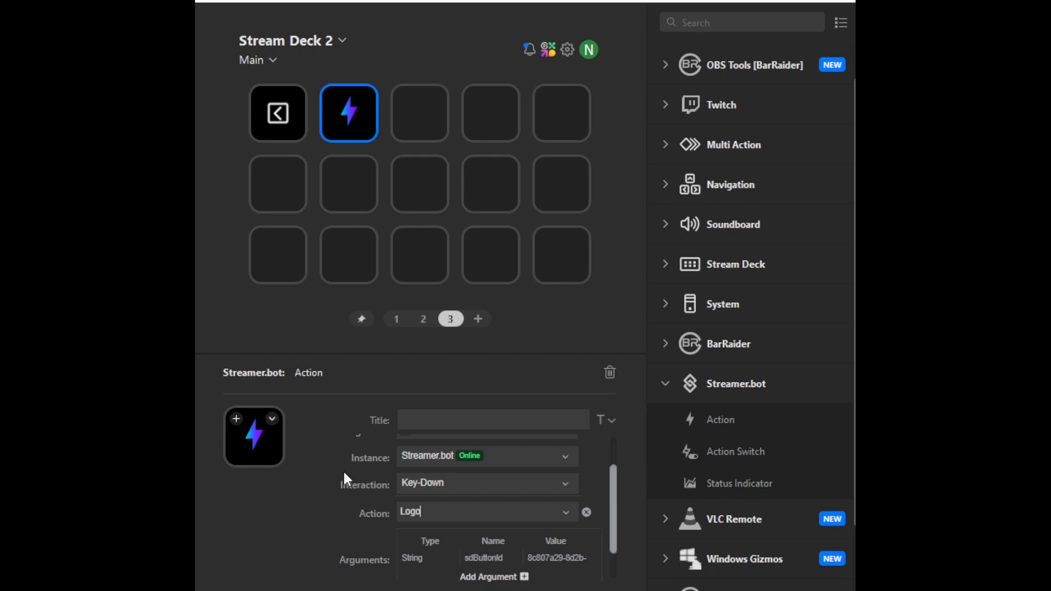